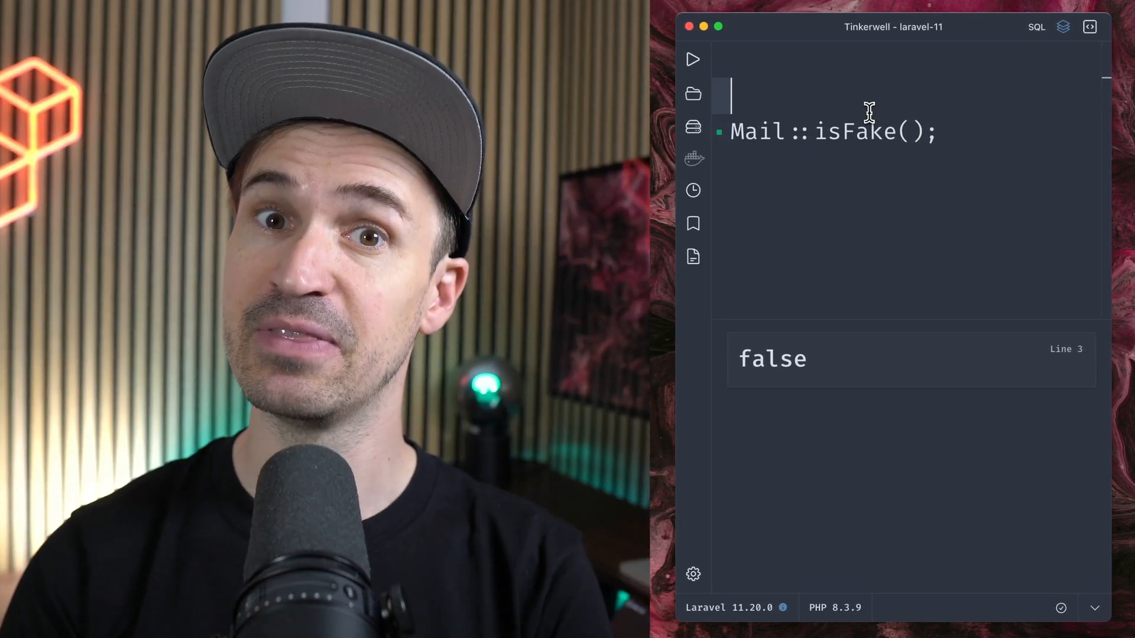
- Add a Mail::fake(); line above the existing Mail::isFake(); check
{"action": "type", "text": "Mail::"}
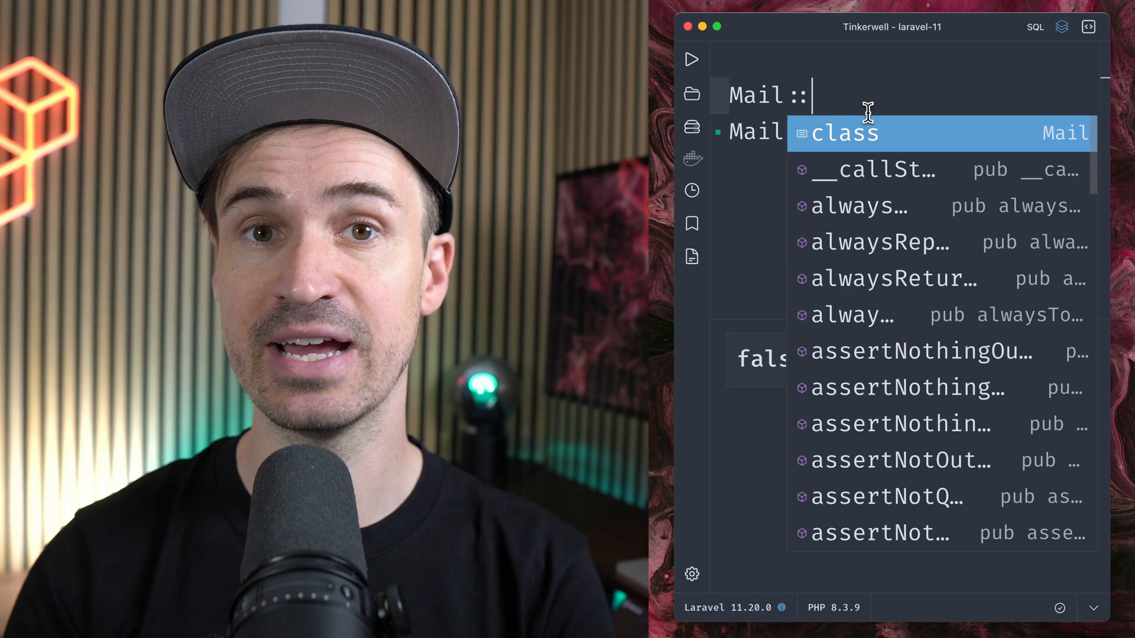
{"action": "type", "text": "fake();"}
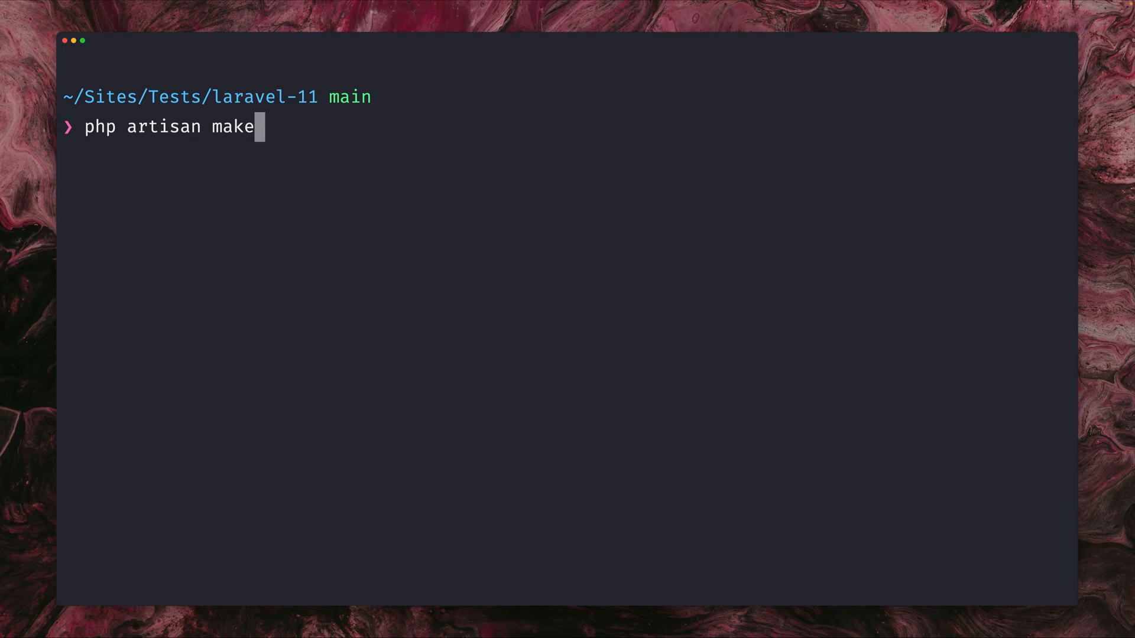
- Run php artisan make:component with the name Alert to create its class and alert.blade.php view
{"action": "type", "text": ":component"}
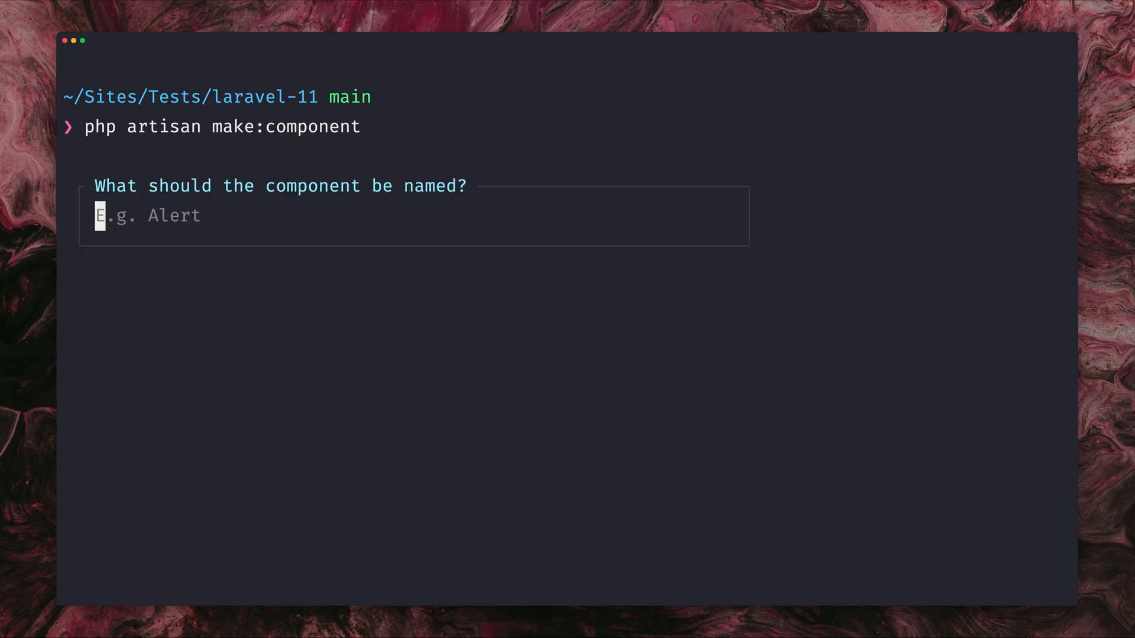
{"action": "type", "text": "Alert"}
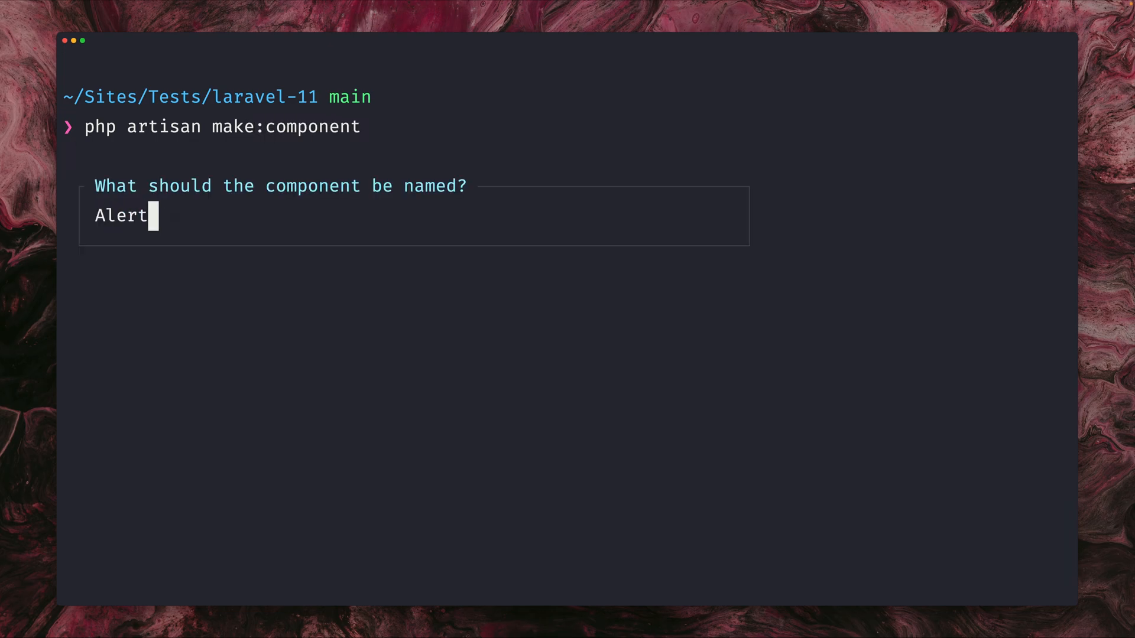
{"action": "key", "text": "enter"}
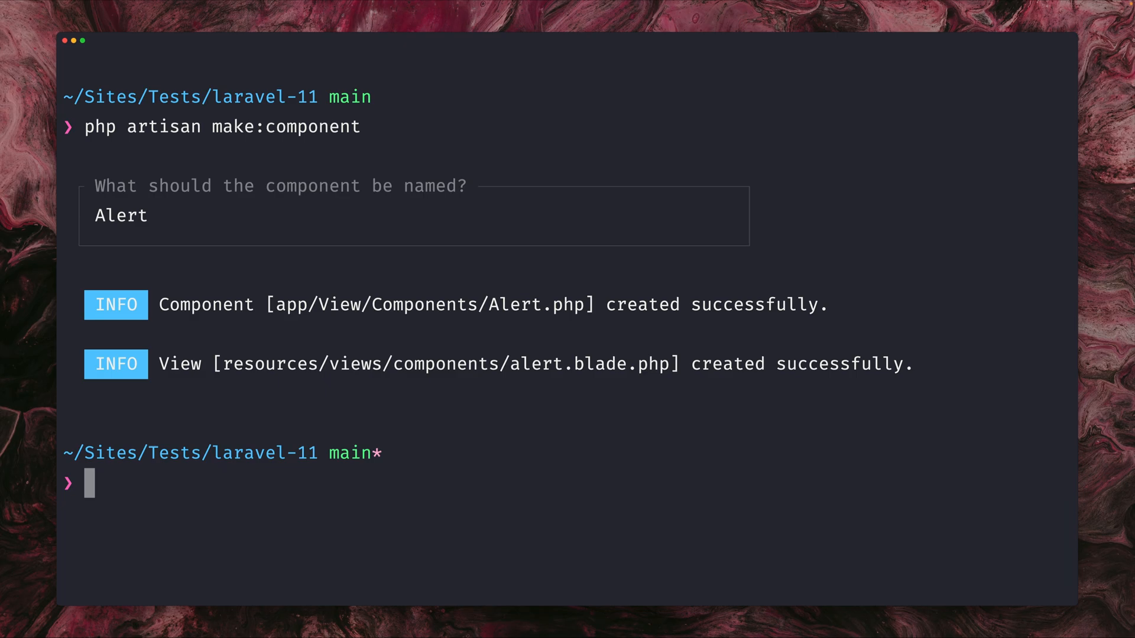
{"action": "double_click", "coordinate": [407, 304]}
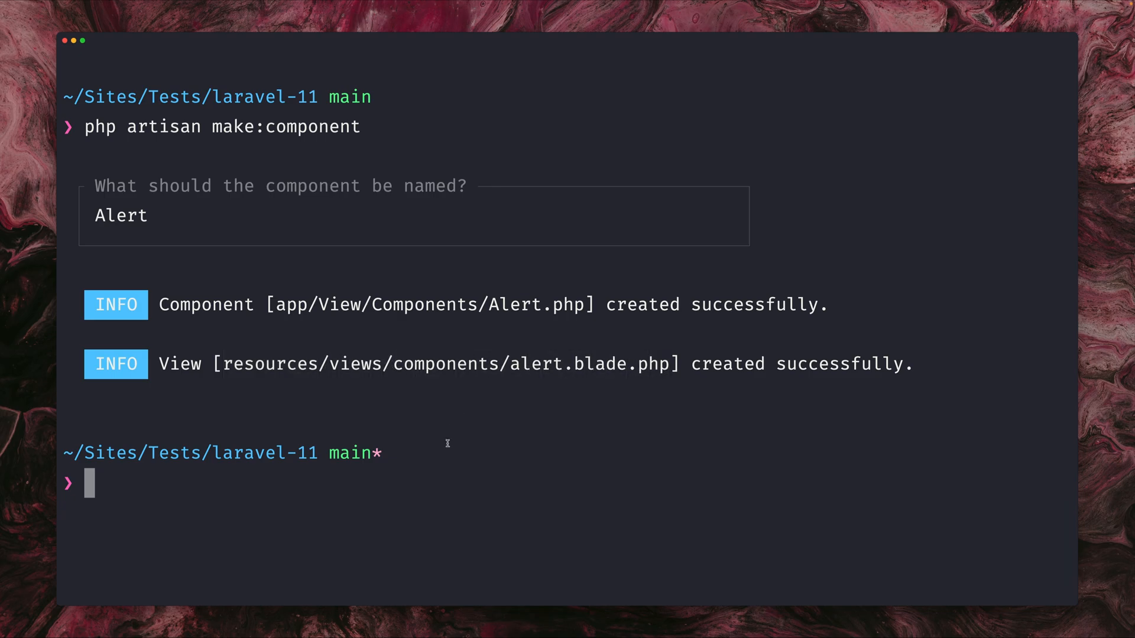
- Create a Warning component using --path=myComponent, then clear the terminal
{"action": "type", "text": "php artisan make:component --"}
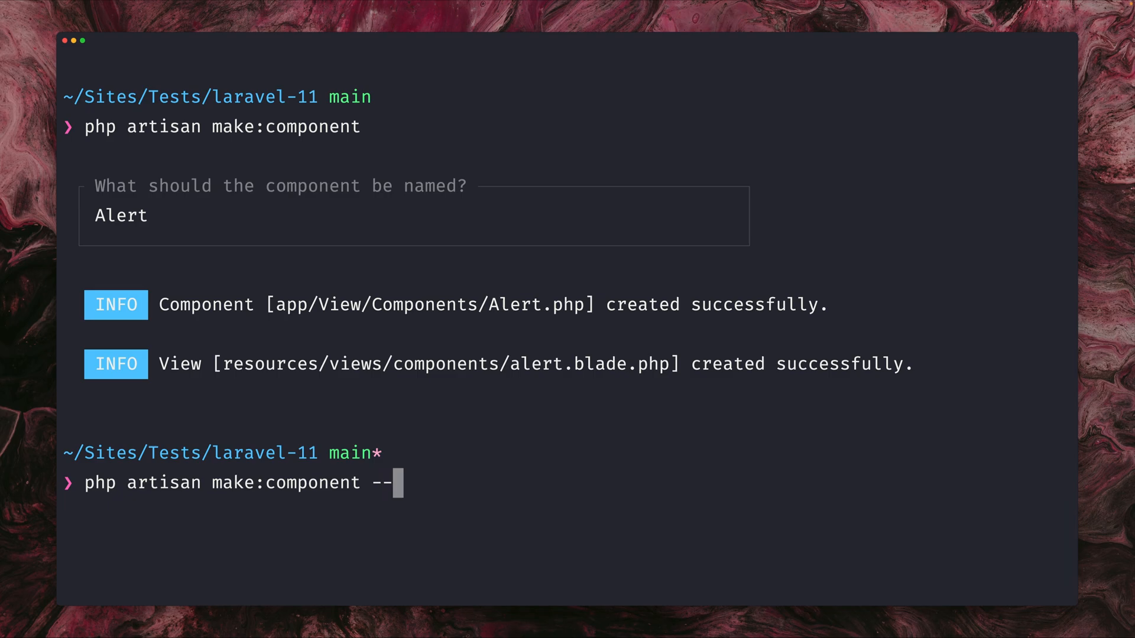
{"action": "type", "text": "path"}
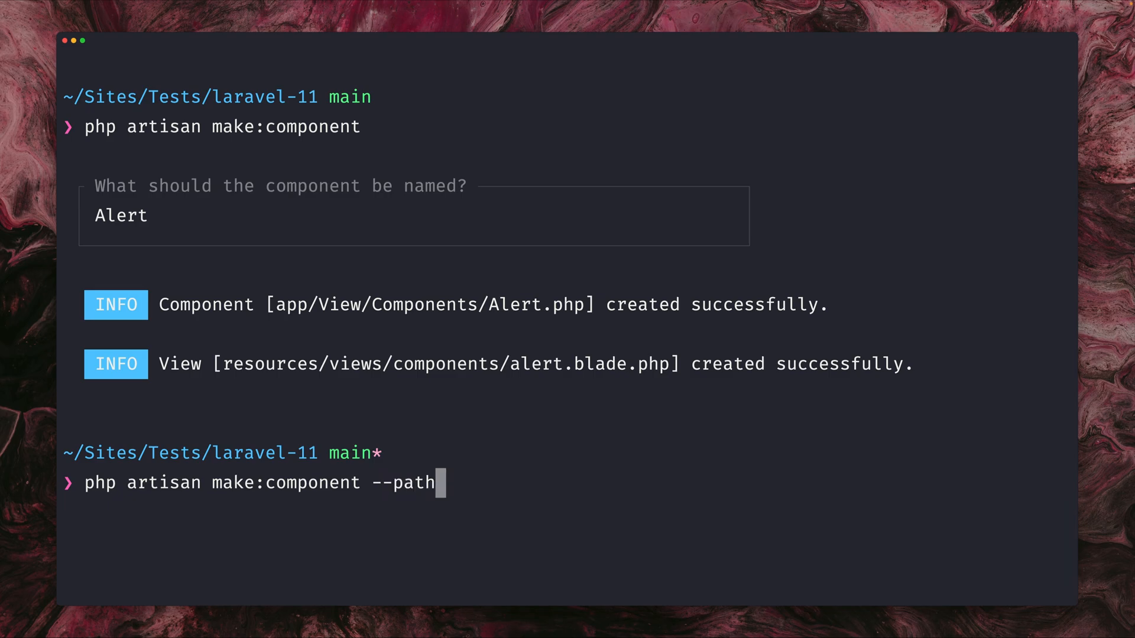
{"action": "type", "text": "="}
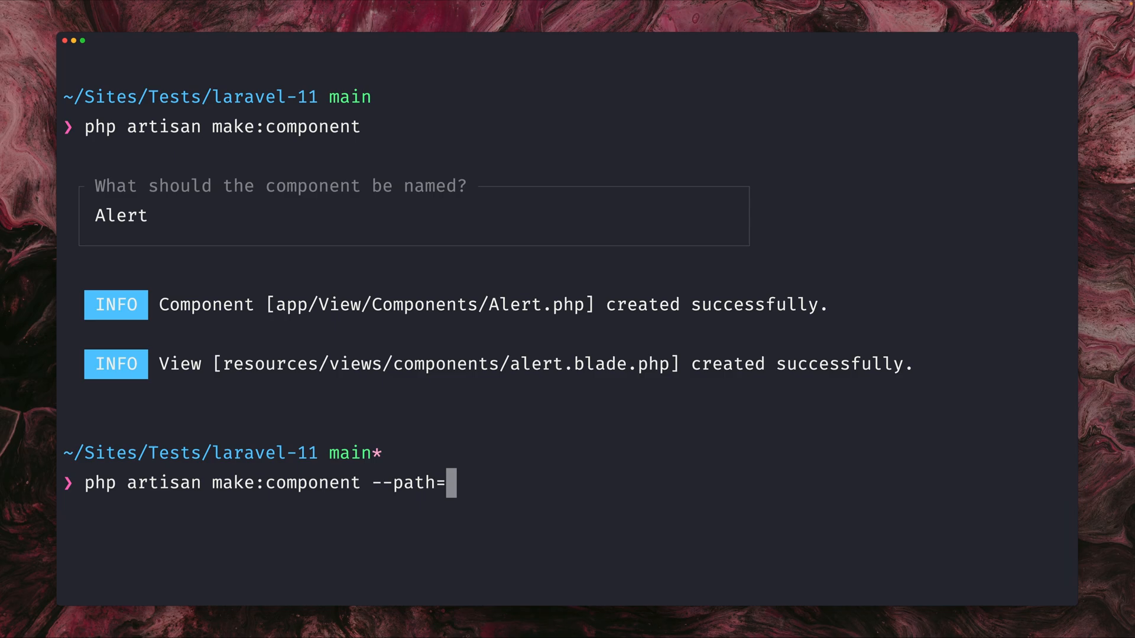
{"action": "type", "text": "myComponent"}
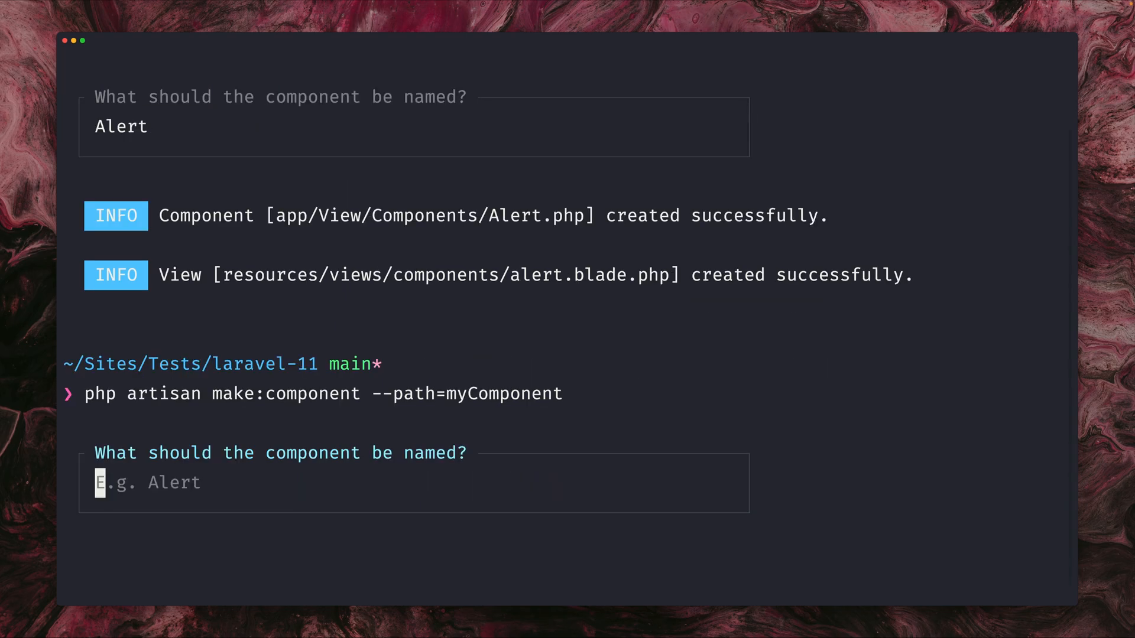
{"action": "type", "text": "Warning"}
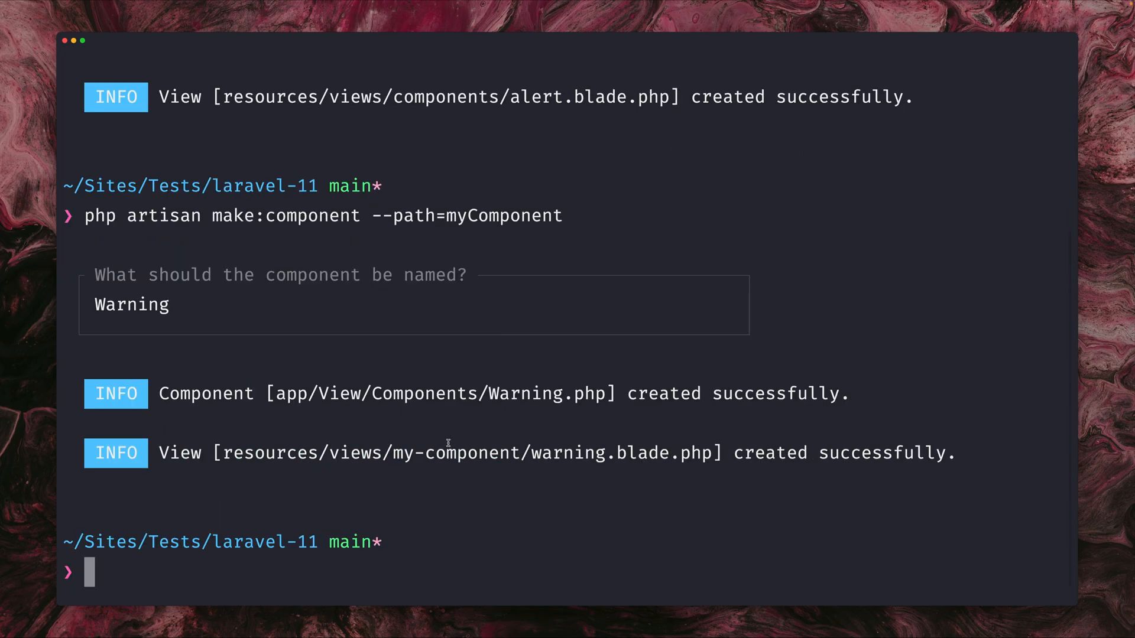
{"action": "double_click", "coordinate": [409, 452]}
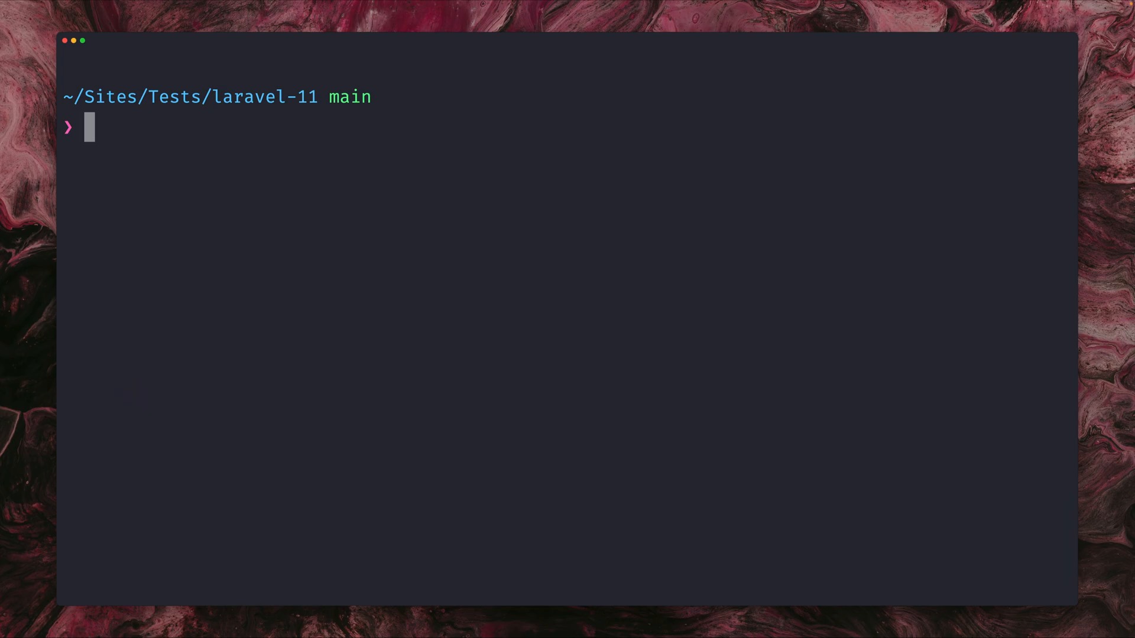
- Run php artisan make:notification InvoicePaid with an invoice-paid markdown view
{"action": "type", "text": "php"}
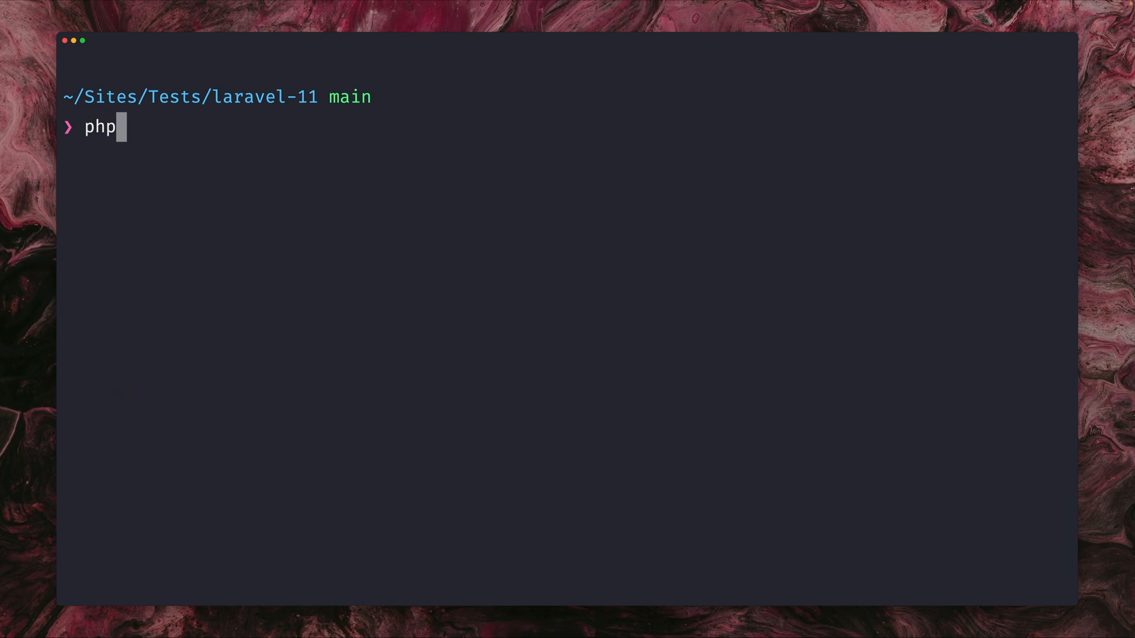
{"action": "type", "text": "artisan make:notification"}
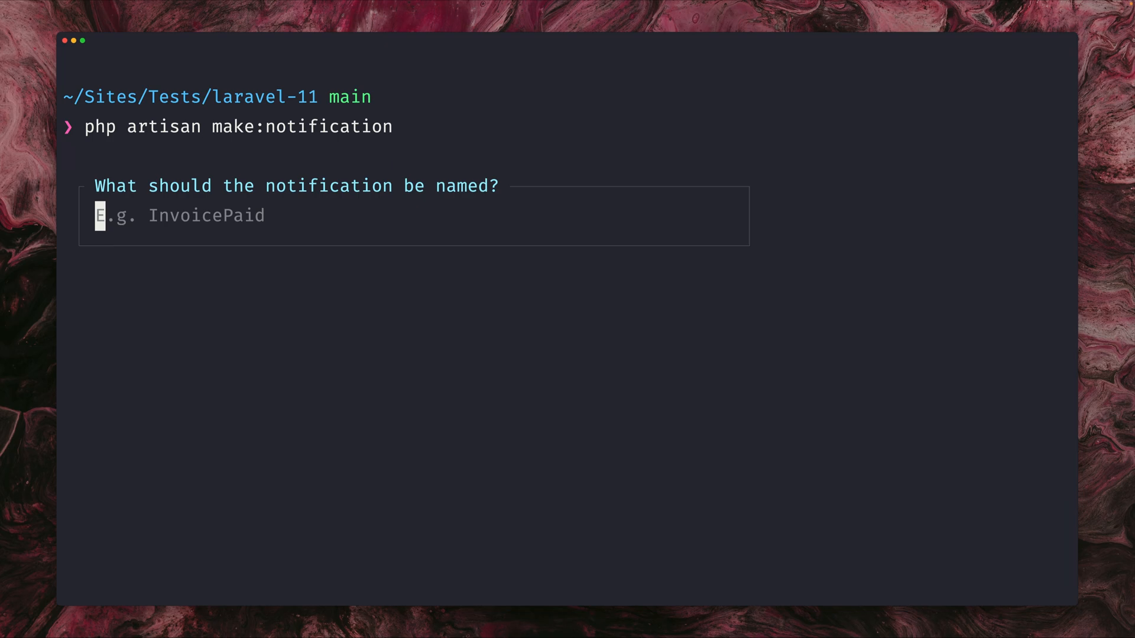
{"action": "type", "text": "InvoicePaid"}
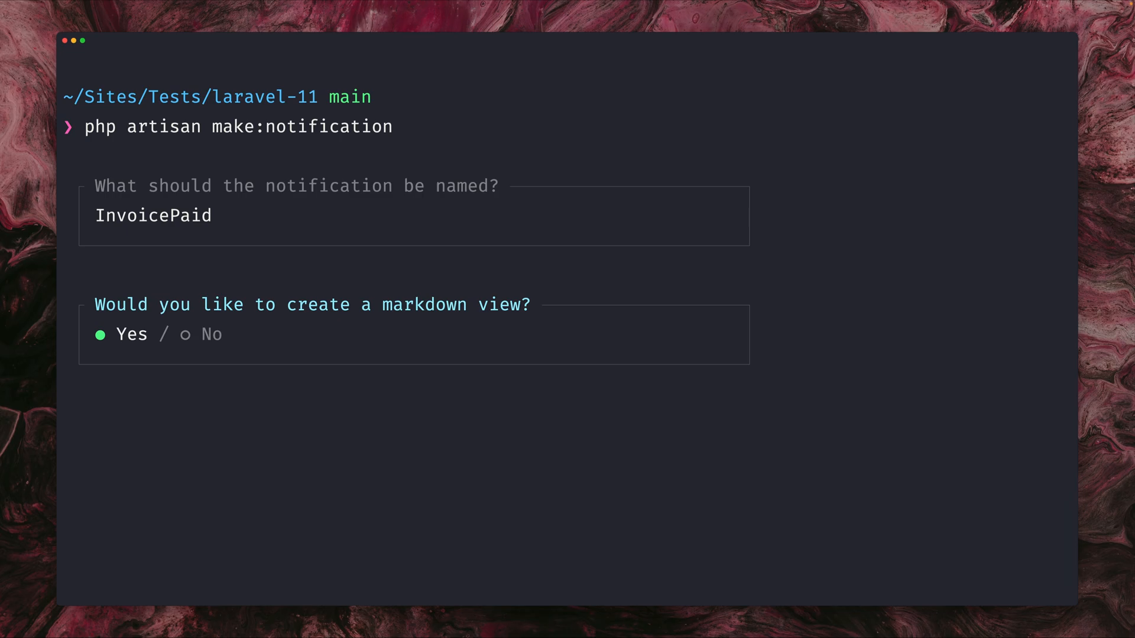
{"action": "key", "text": "enter"}
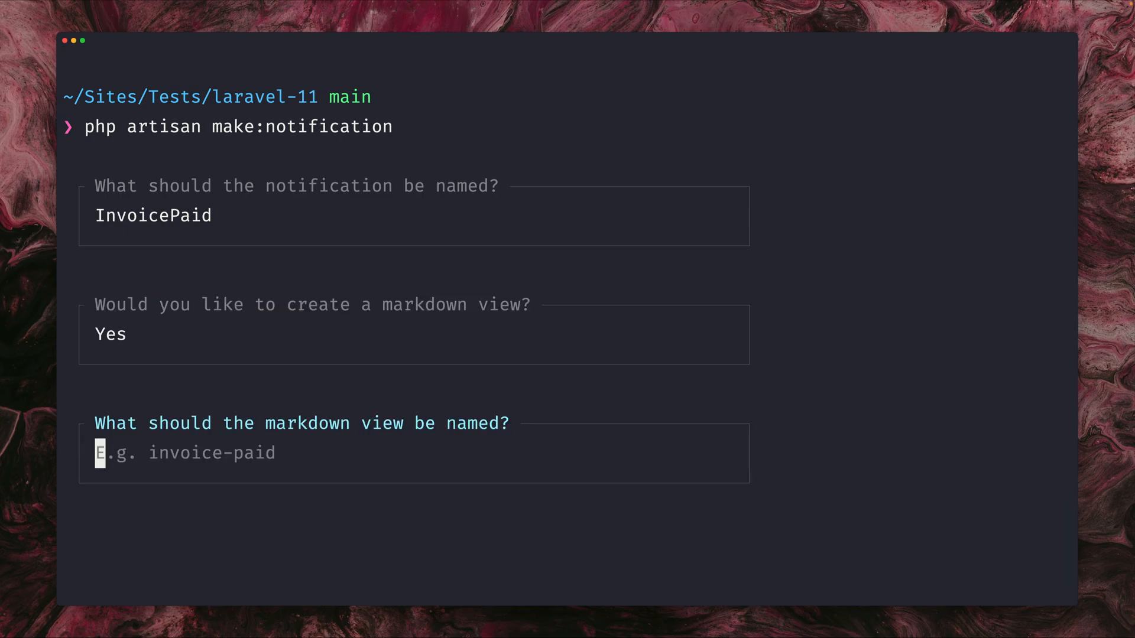
{"action": "type", "text": "invoice-pai"}
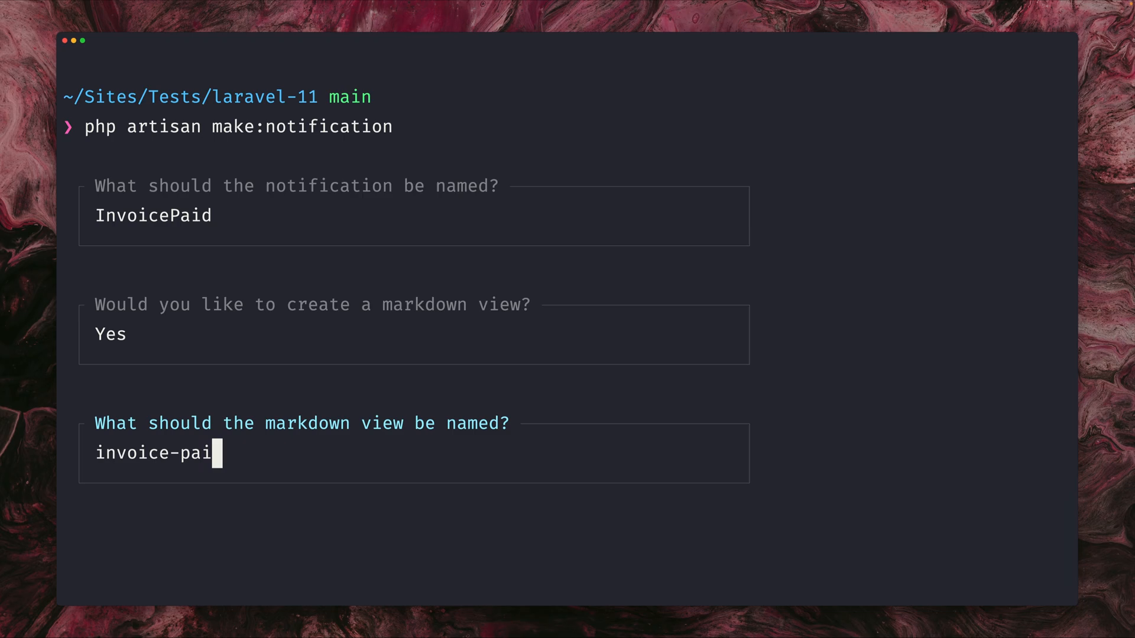
{"action": "type", "text": "d"}
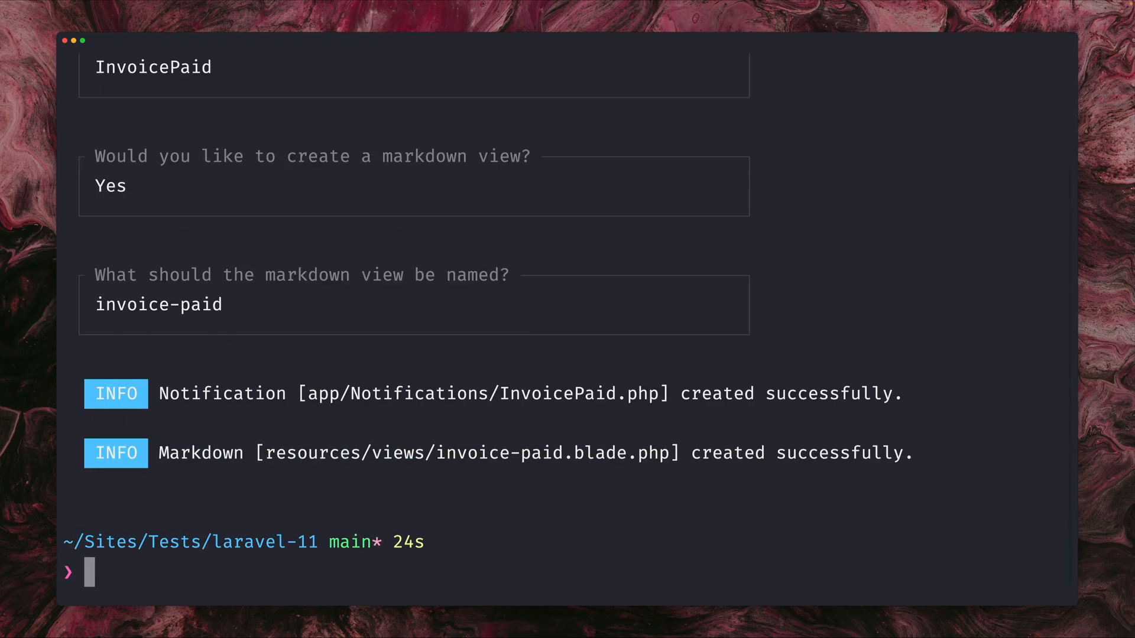
{"action": "double_click", "coordinate": [345, 452]}
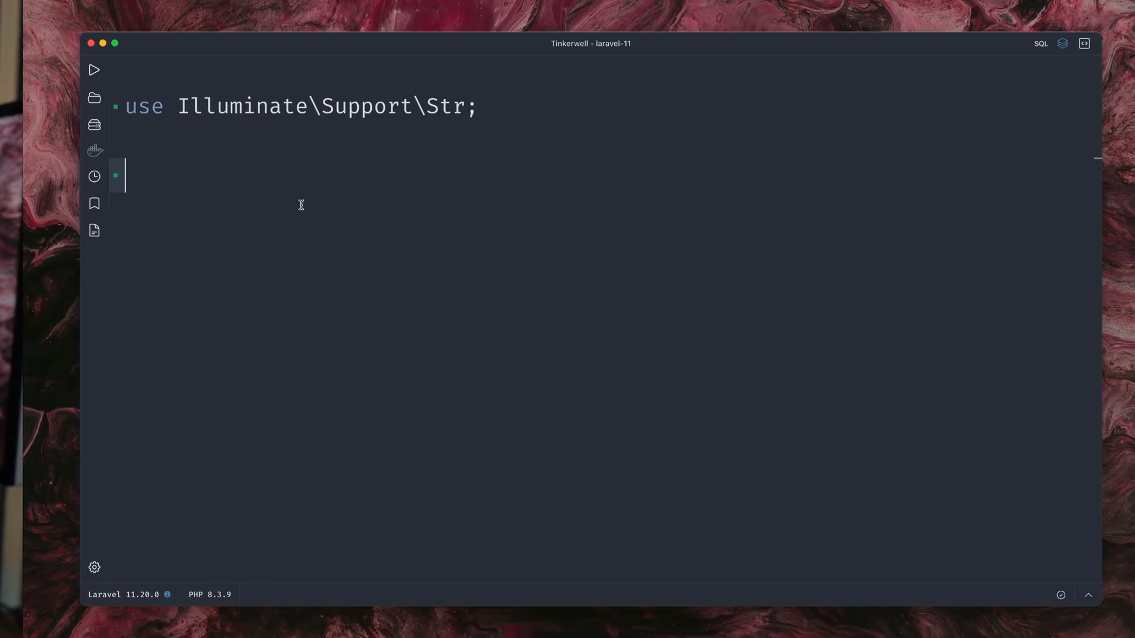
- Run Str::deduplicate('ccccccchristoph', 'c') and highlight the resulting christoph
{"action": "type", "text": "St"}
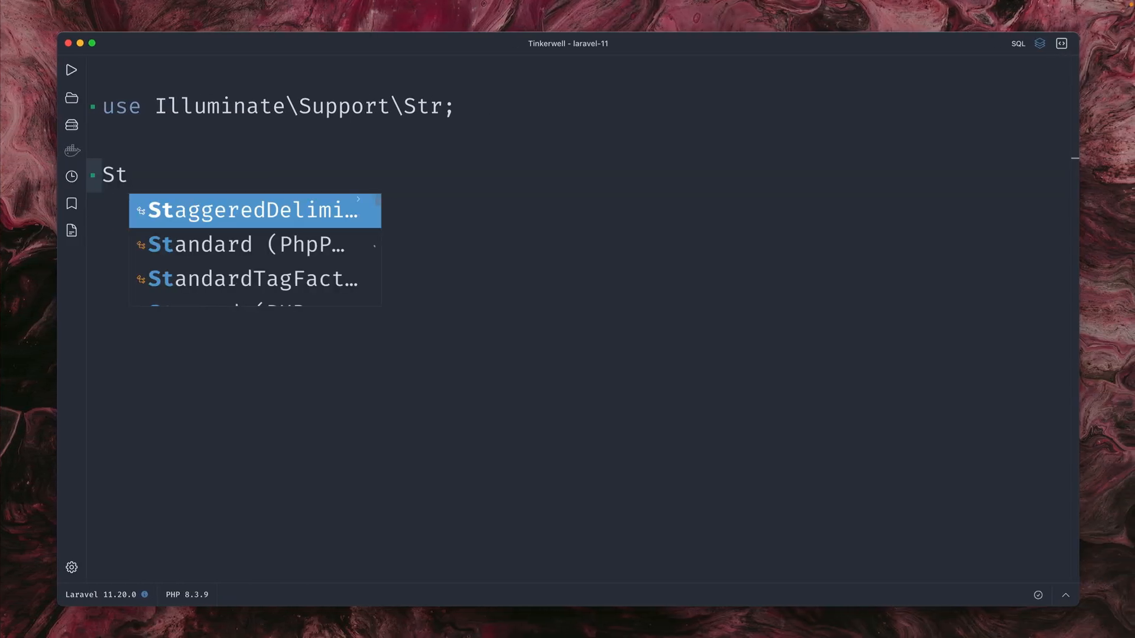
{"action": "type", "text": "r::deduplicate($string"}
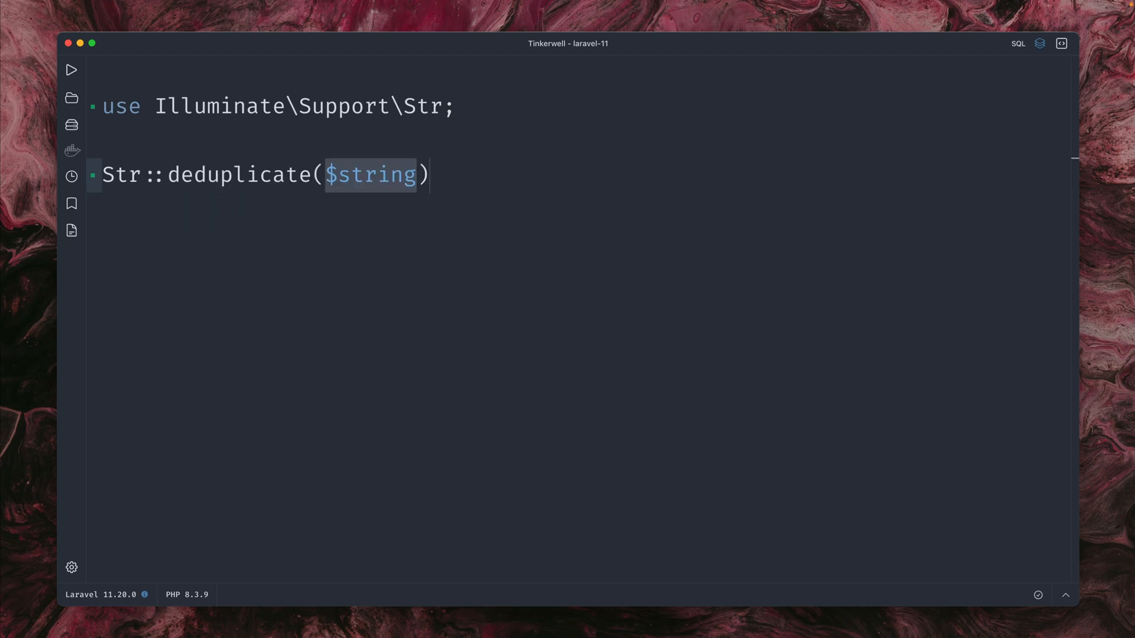
{"action": "type", "text": "'christoph'"}
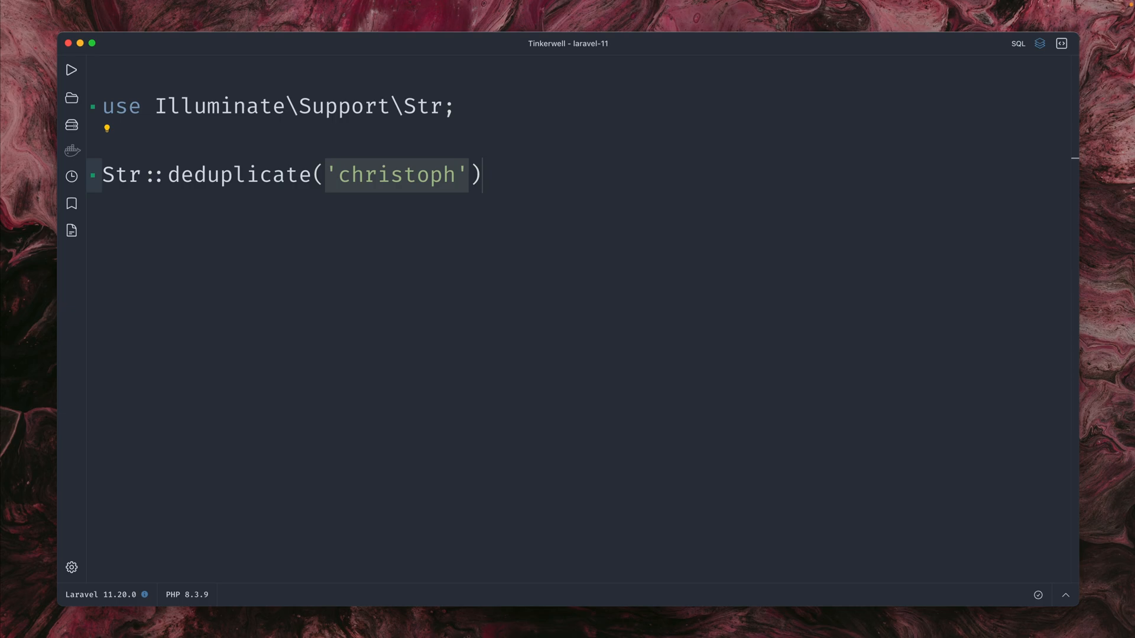
{"action": "type", "text": "c"}
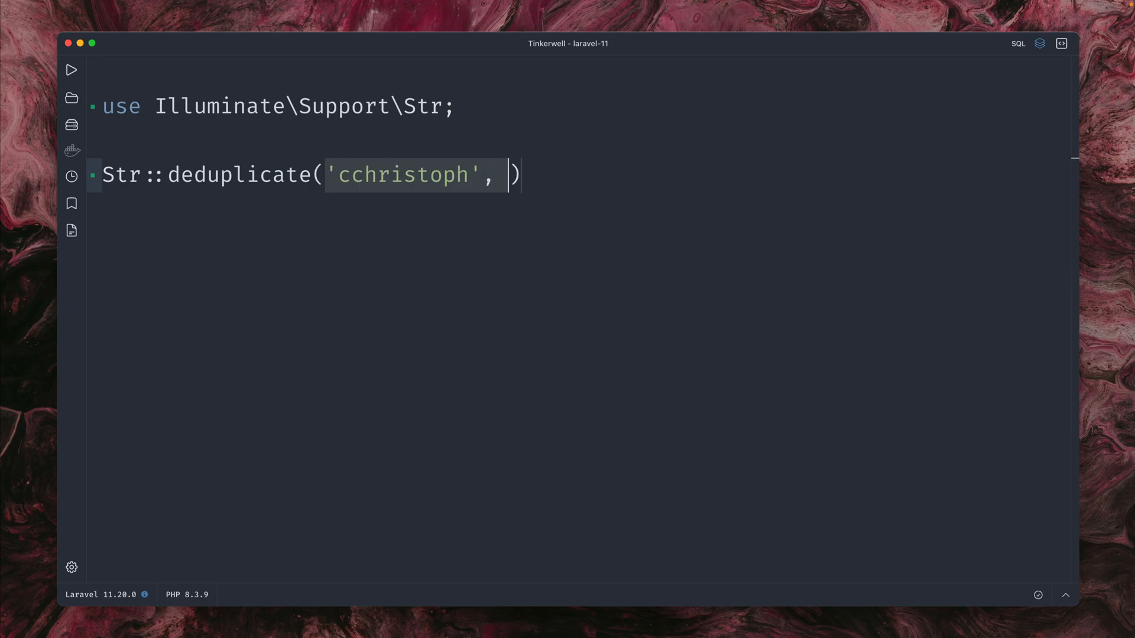
{"action": "type", "text": "'c'"}
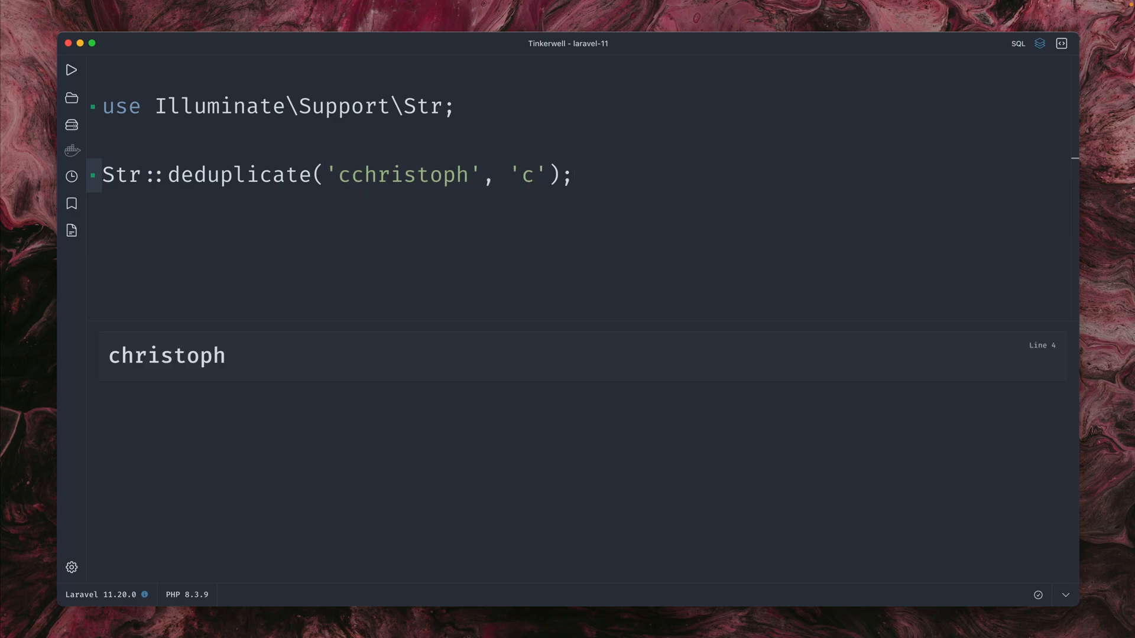
{"action": "type", "text": "ccc"}
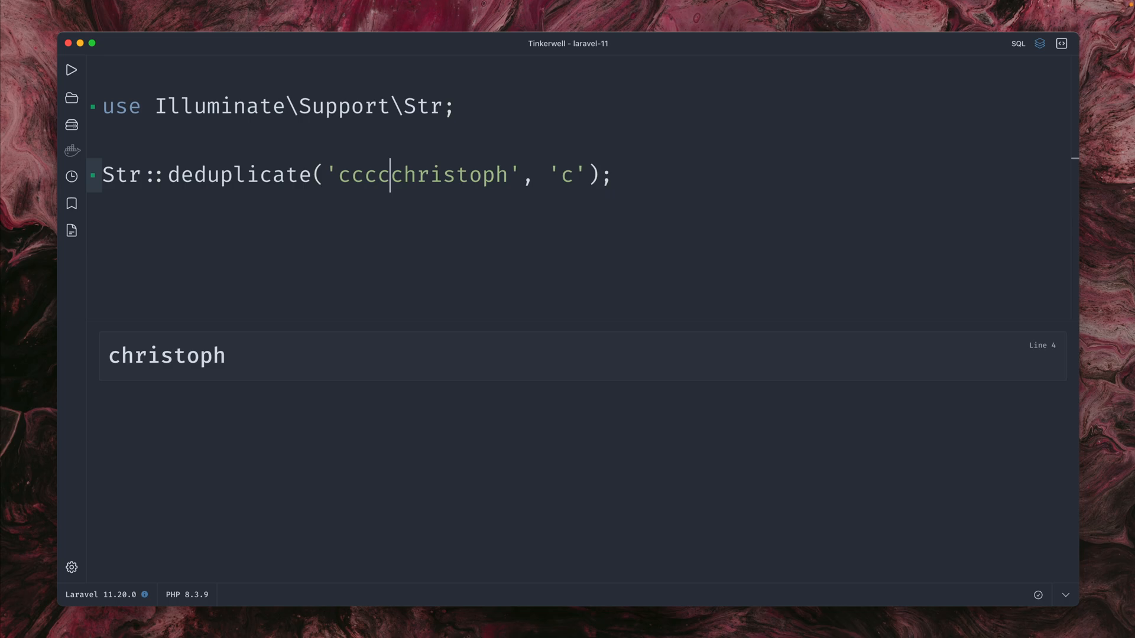
{"action": "type", "text": "c"}
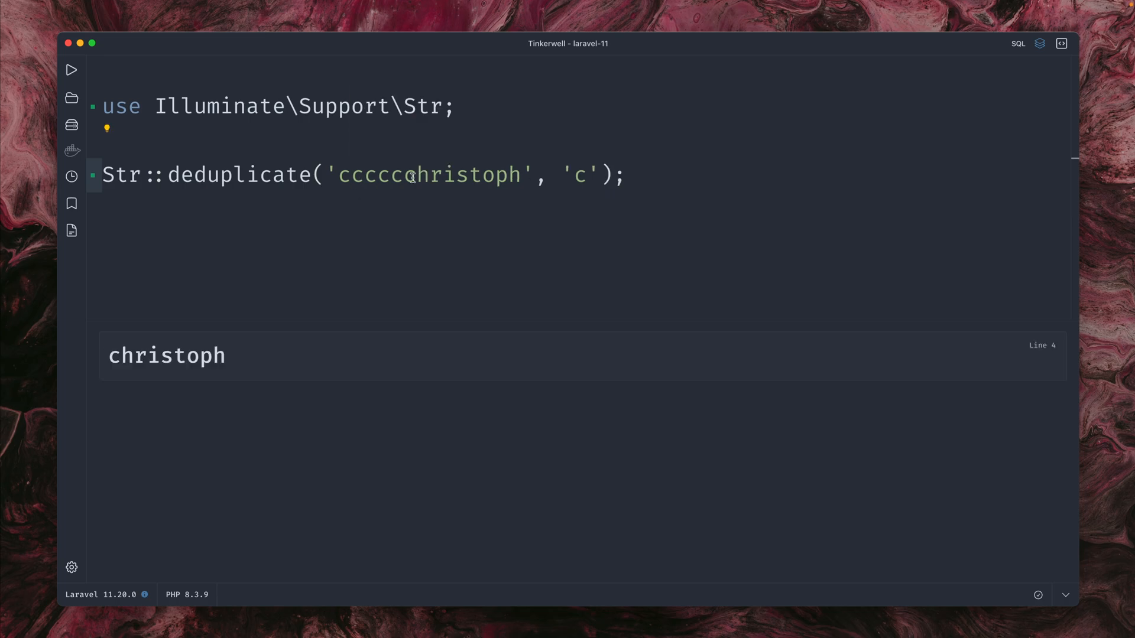
{"action": "double_click", "coordinate": [166, 355]}
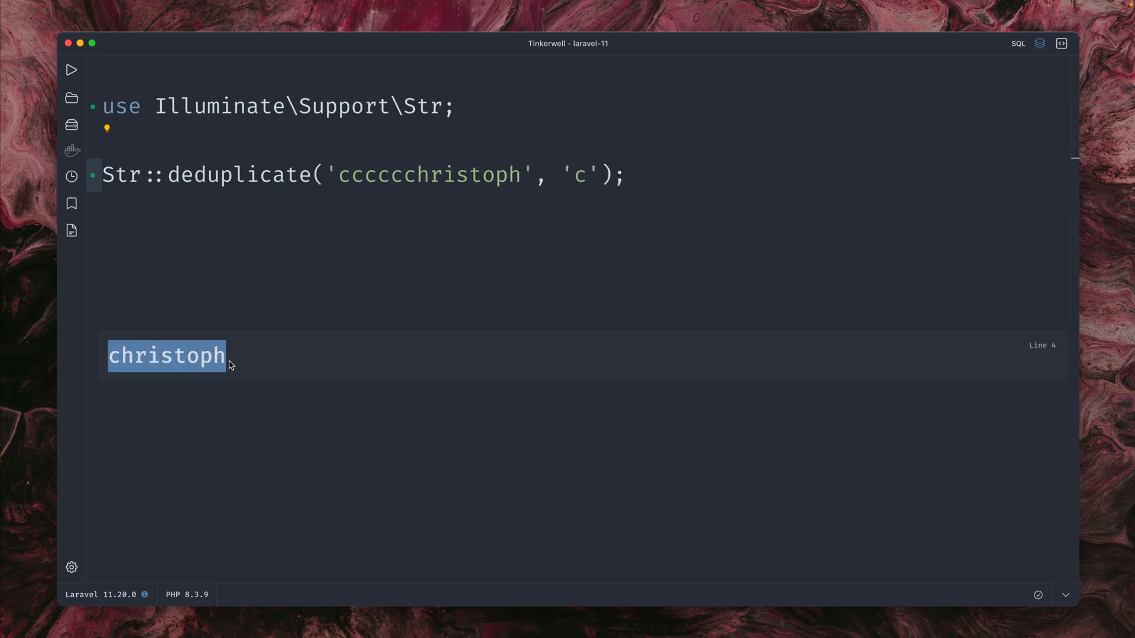
{"action": "left_click", "coordinate": [339, 175]}
{"action": "type", "text": "/"}
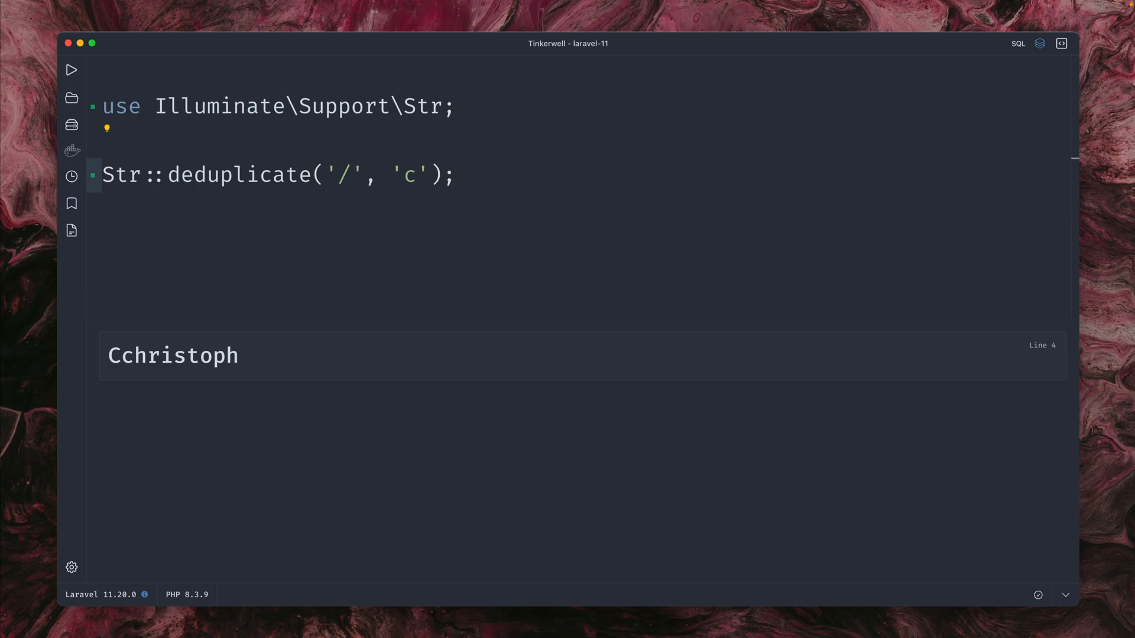
- Change the deduplicate arguments to '/some/path//testing' and '/' and run it
{"action": "type", "text": "some/path"}
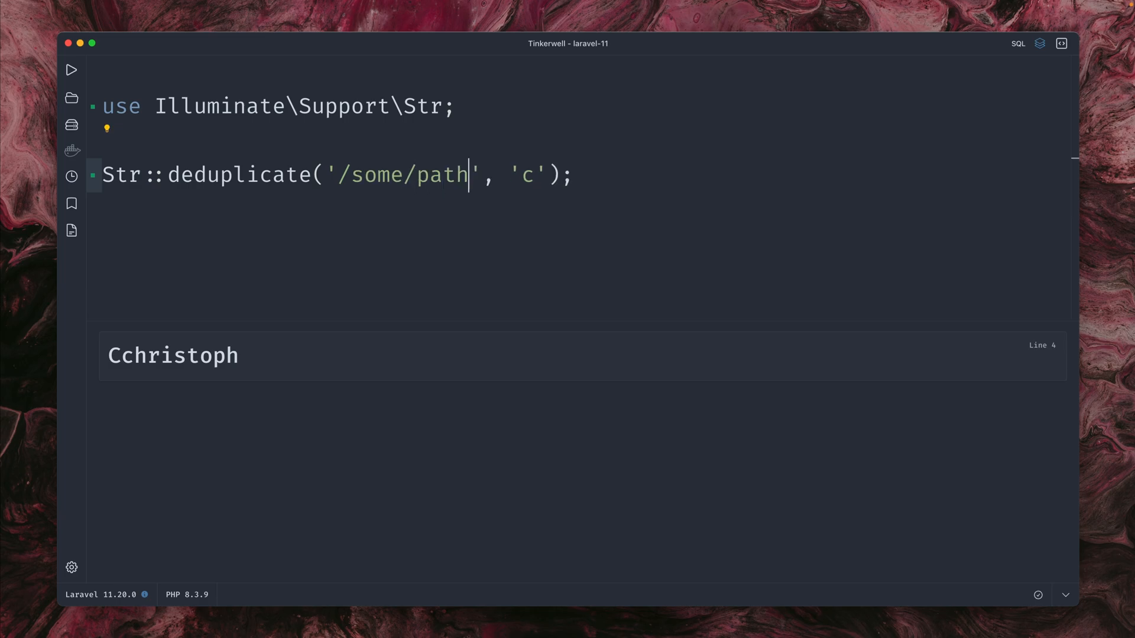
{"action": "type", "text": "/testin"}
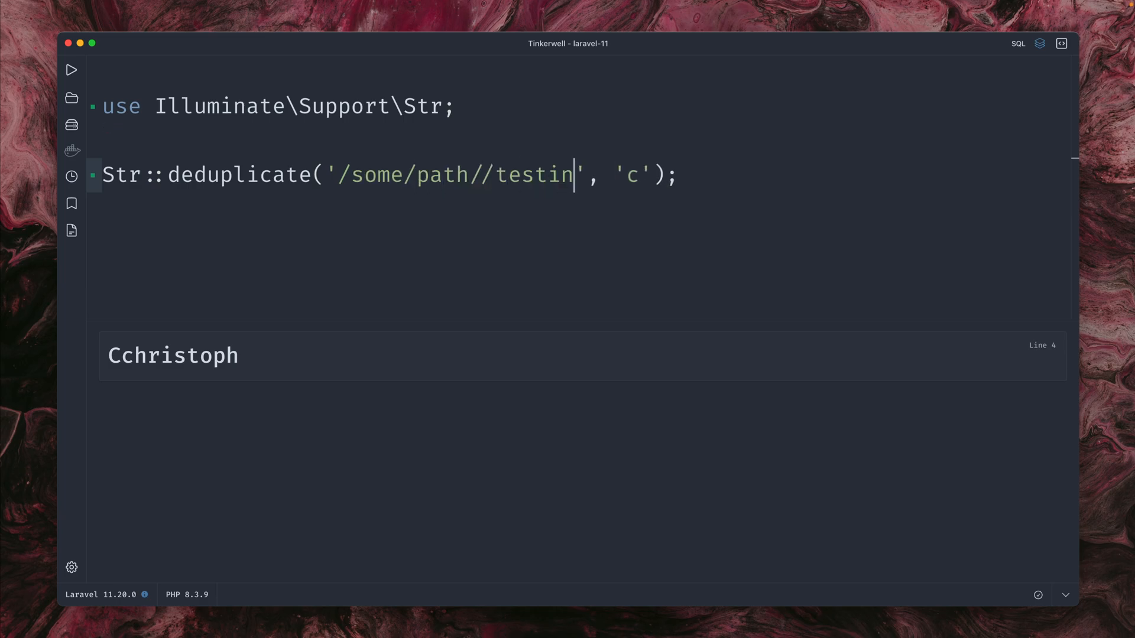
{"action": "type", "text": "g"}
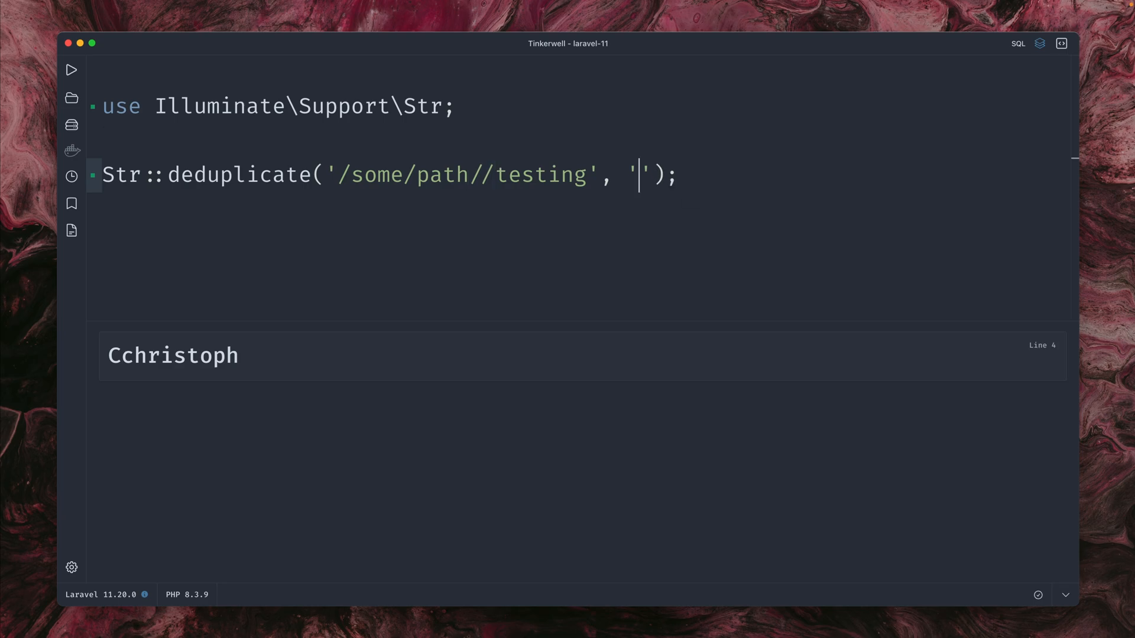
{"action": "type", "text": "/"}
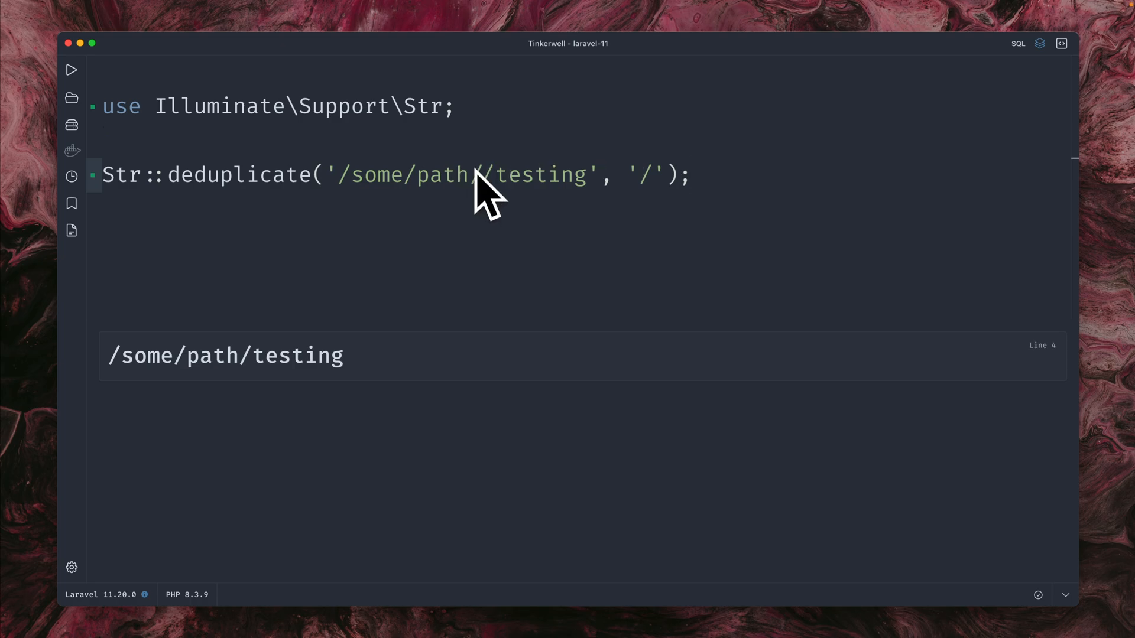
{"action": "type", "text": "/"}
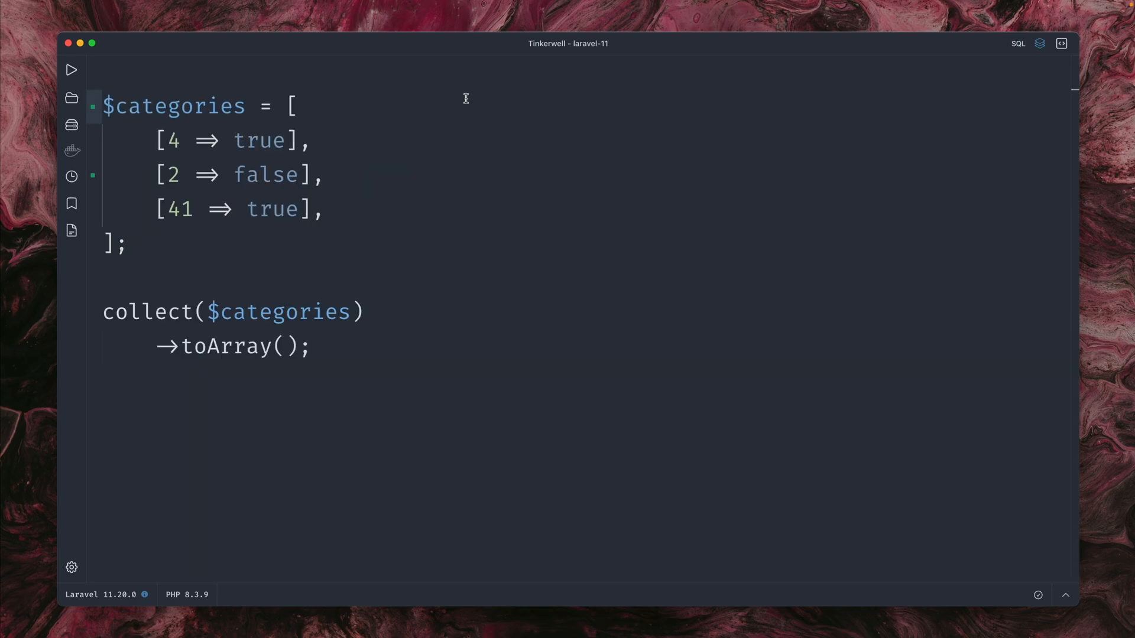
{"action": "mouse_move", "coordinate": [410, 147]}
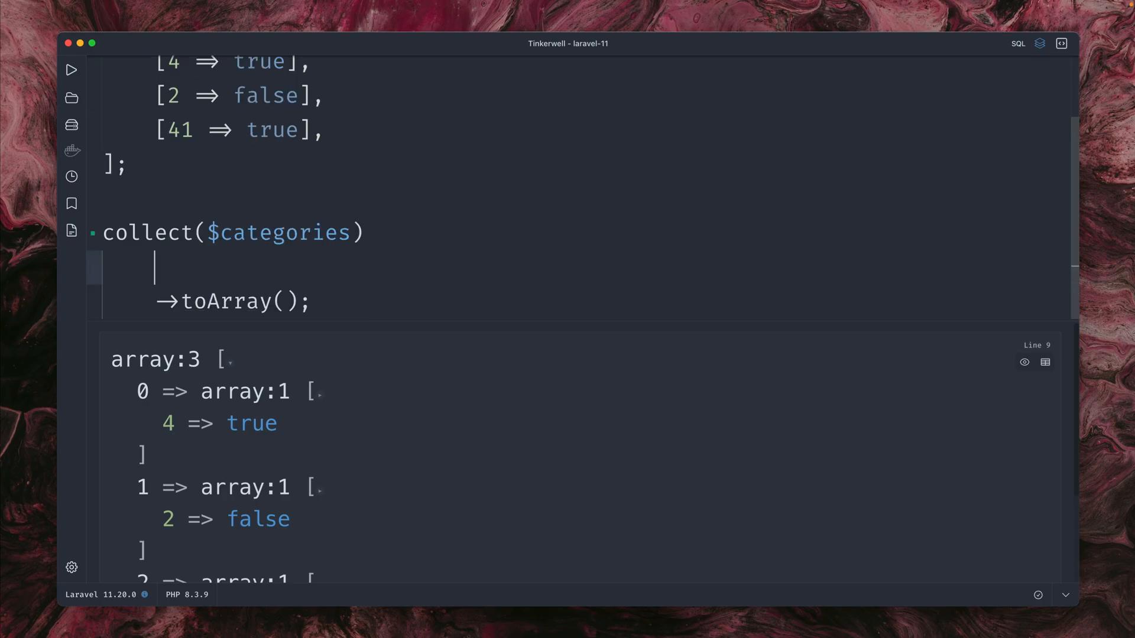
- Insert ->flatten() before ->toArray() in the $categories collect chain and run it
{"action": "type", "text": "flate"}
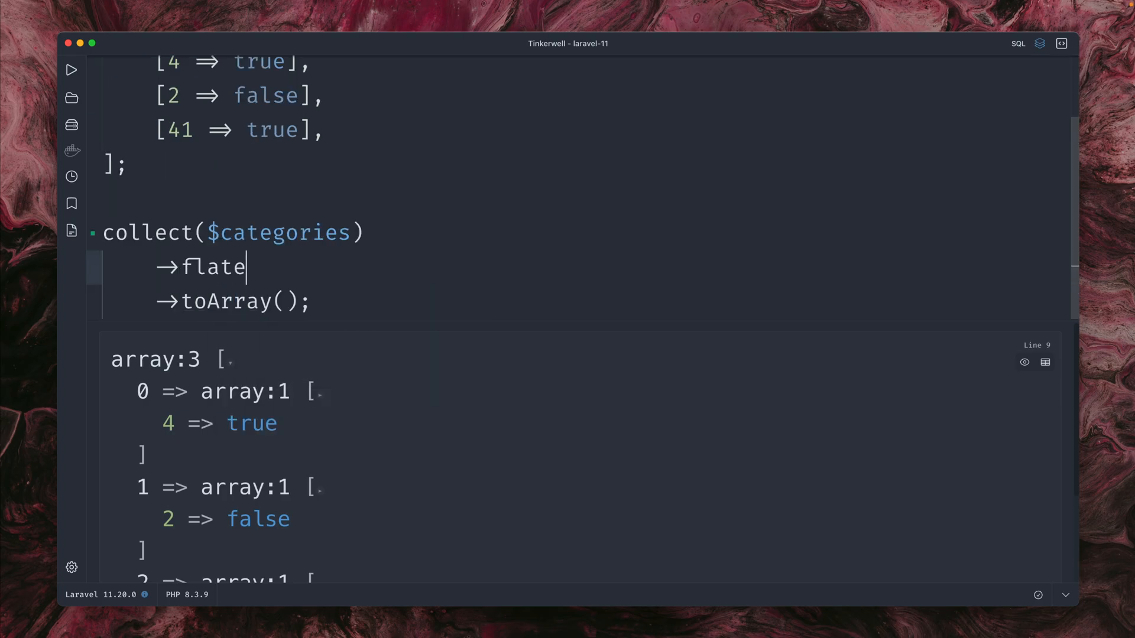
{"action": "type", "text": "tten()"}
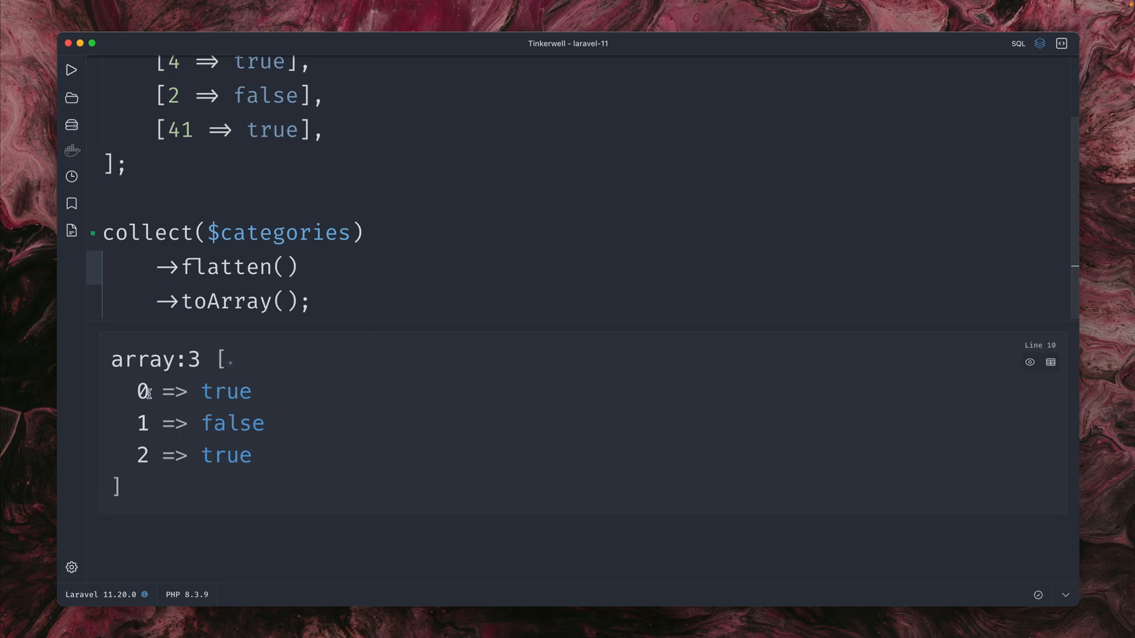
{"action": "left_click_drag", "start_coordinate": [138, 391], "coordinate": [254, 455]}
{"action": "type", "text": "collapseWithKeys"}
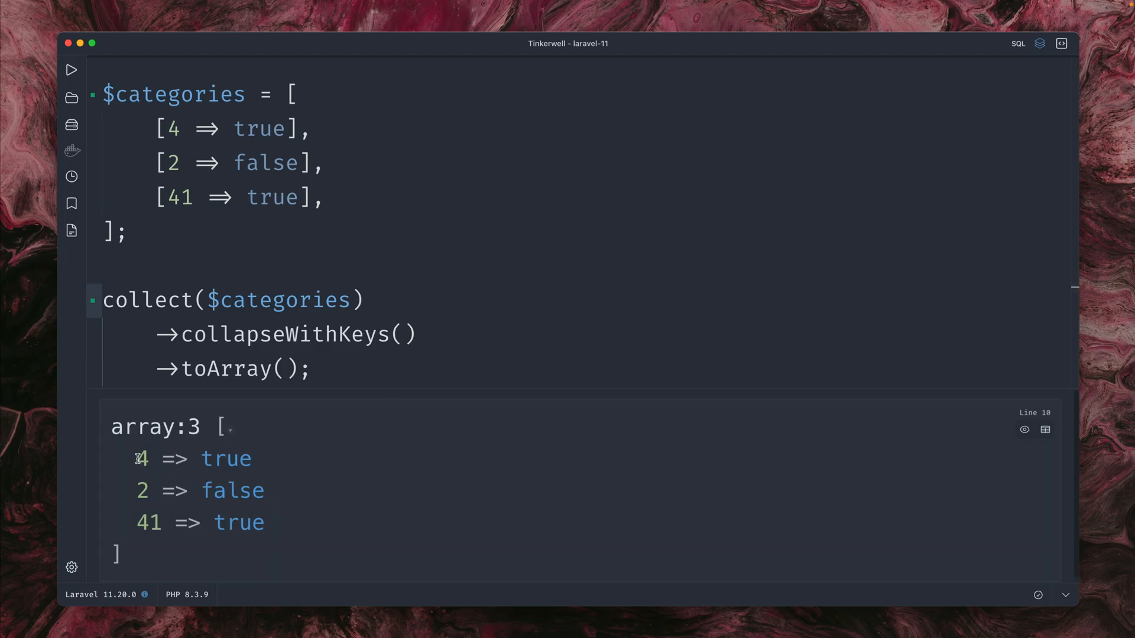
- Highlight the preserved keys 4, 2 and 41 in the collapseWithKeys() output
{"action": "left_click_drag", "start_coordinate": [135, 458], "coordinate": [156, 523]}
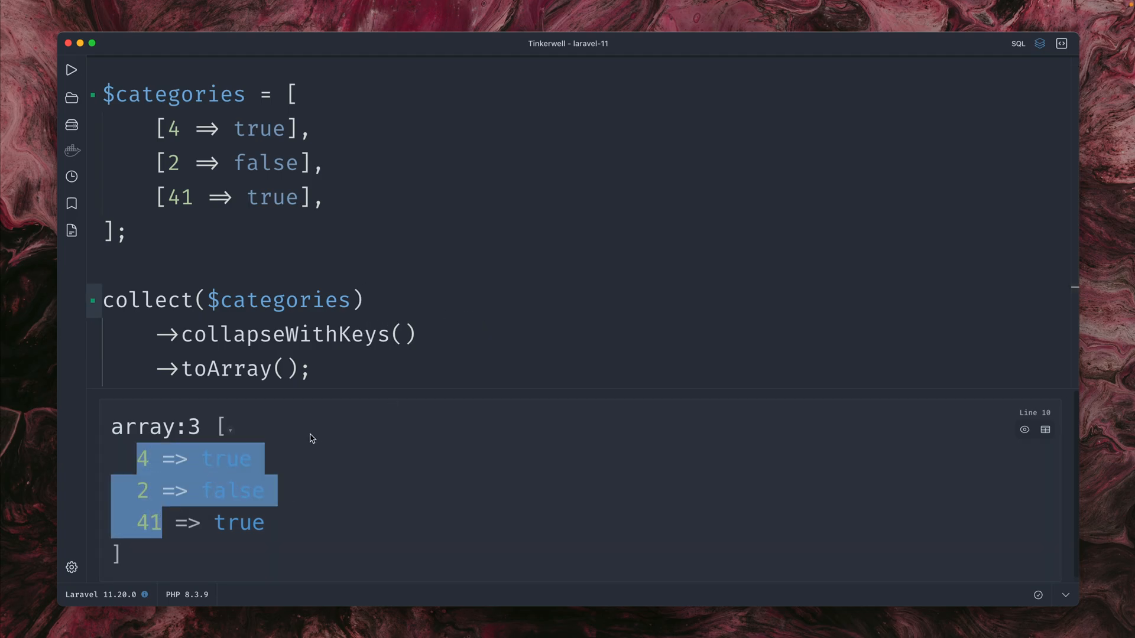
{"action": "left_click", "coordinate": [221, 453]}
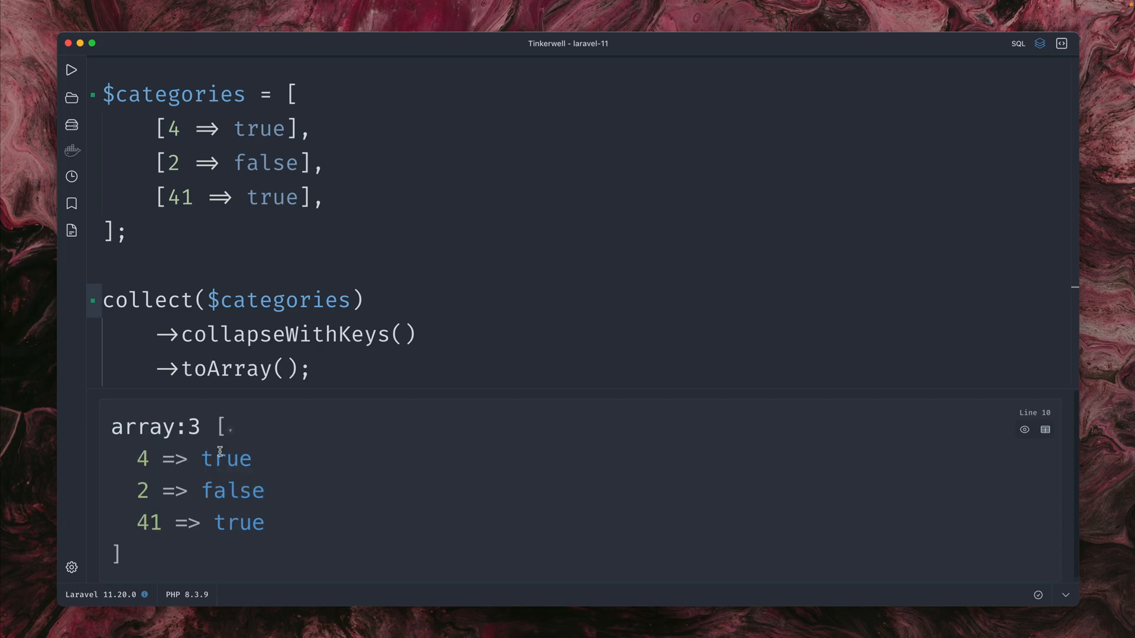